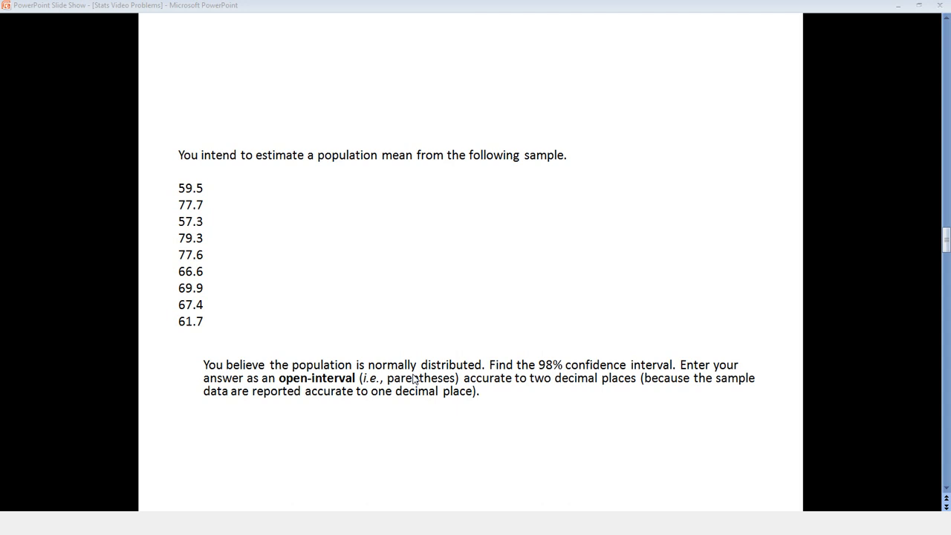
mouse_move(898, 9)
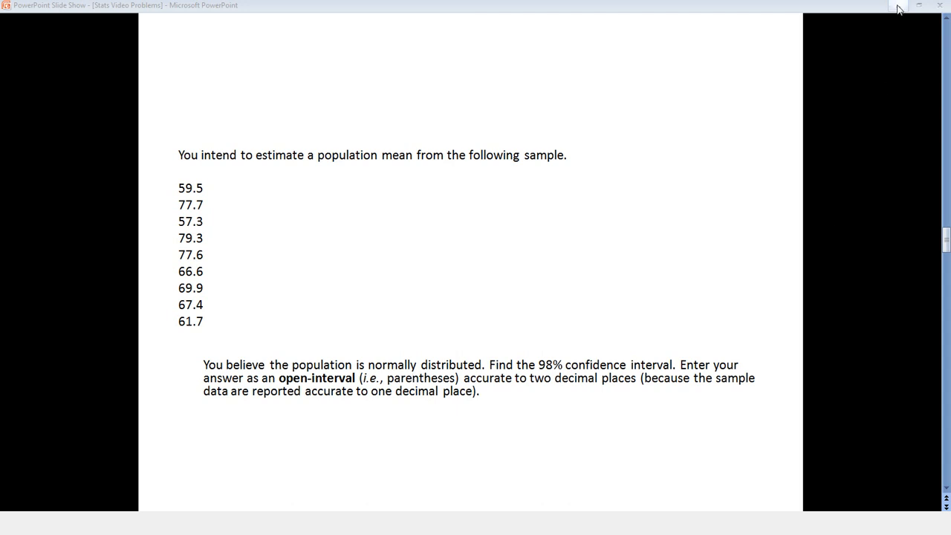
- Enter the nine sample values into list L1 via the STAT list editor, then return home
click(384, 523)
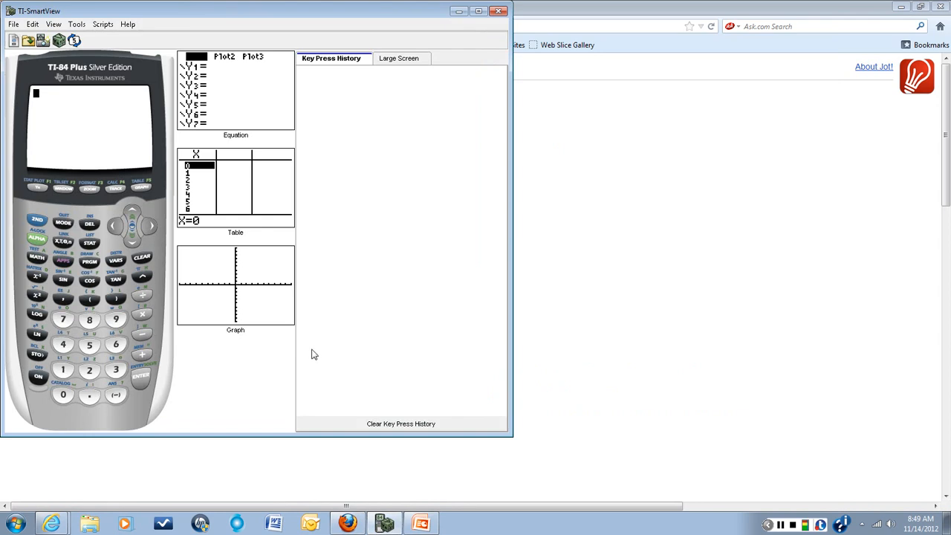
mouse_move(43, 217)
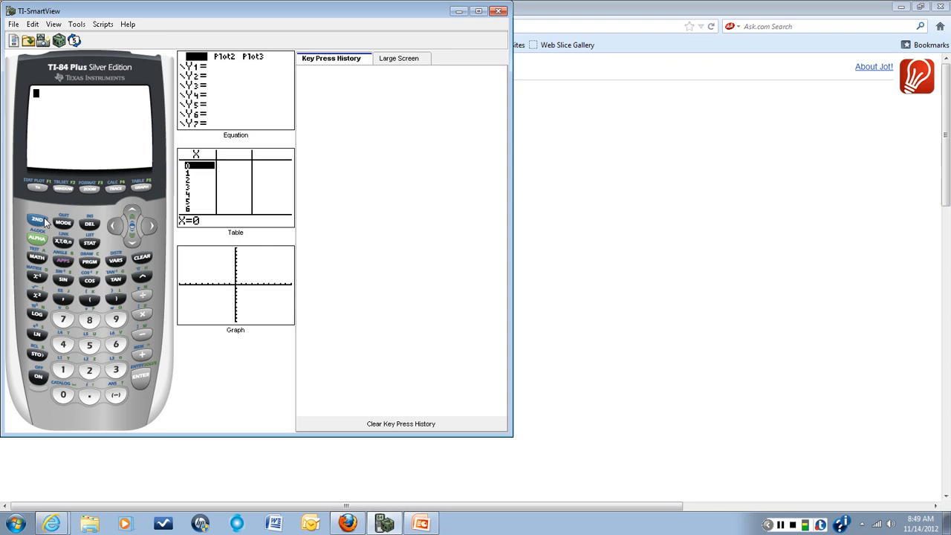
mouse_move(89, 248)
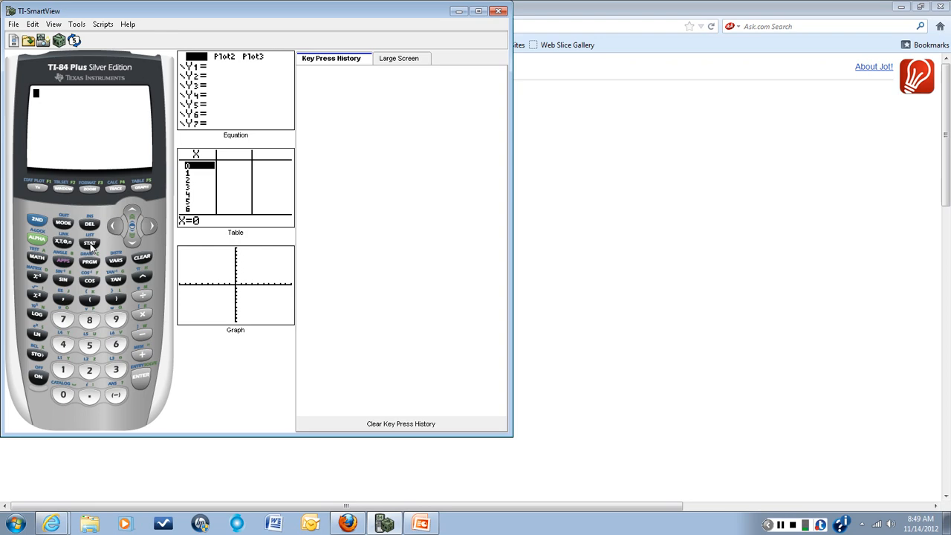
click(89, 244)
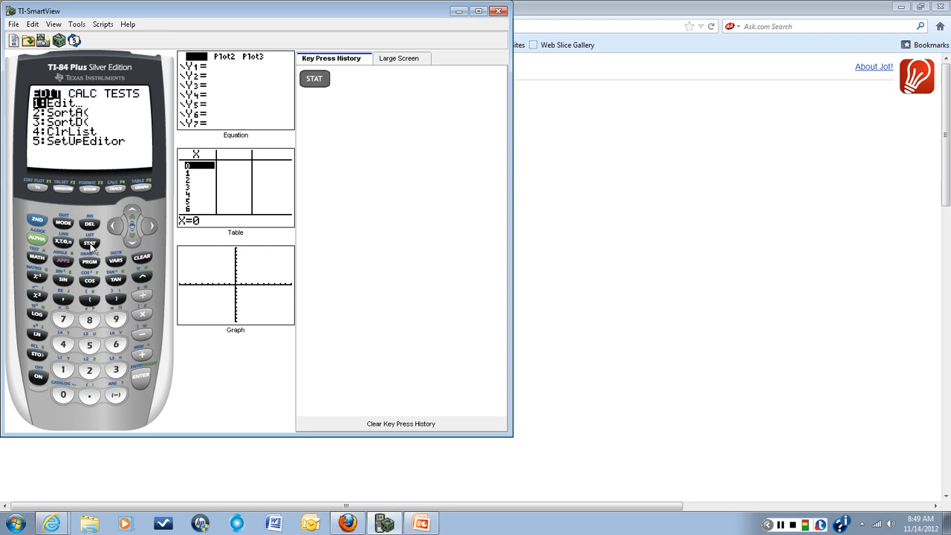
click(141, 374)
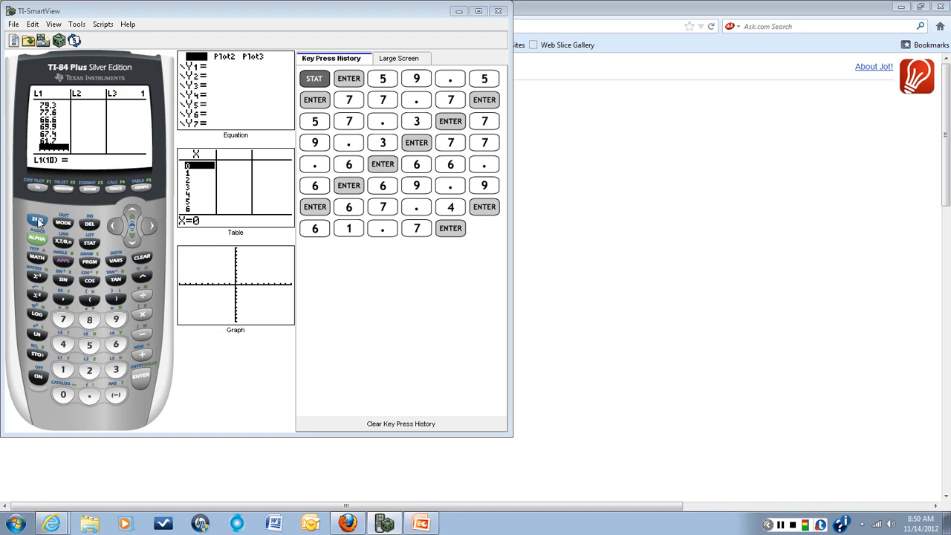
click(36, 220)
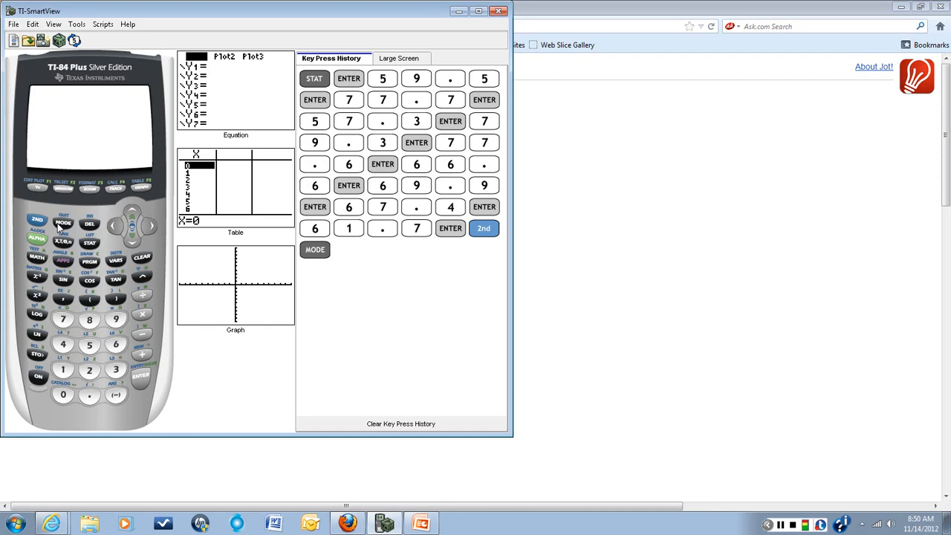
- Go to the STAT TESTS menu and highlight 8:TInterval
click(89, 241)
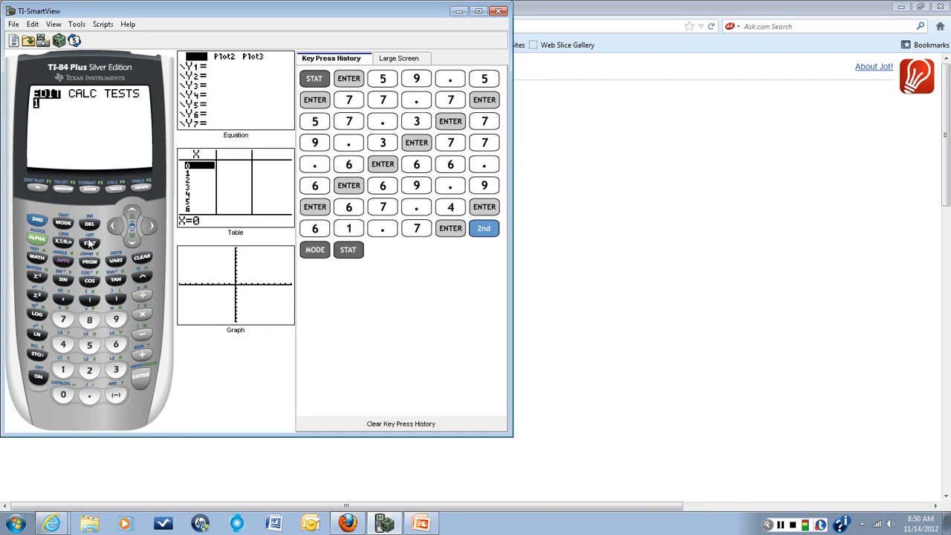
click(151, 225)
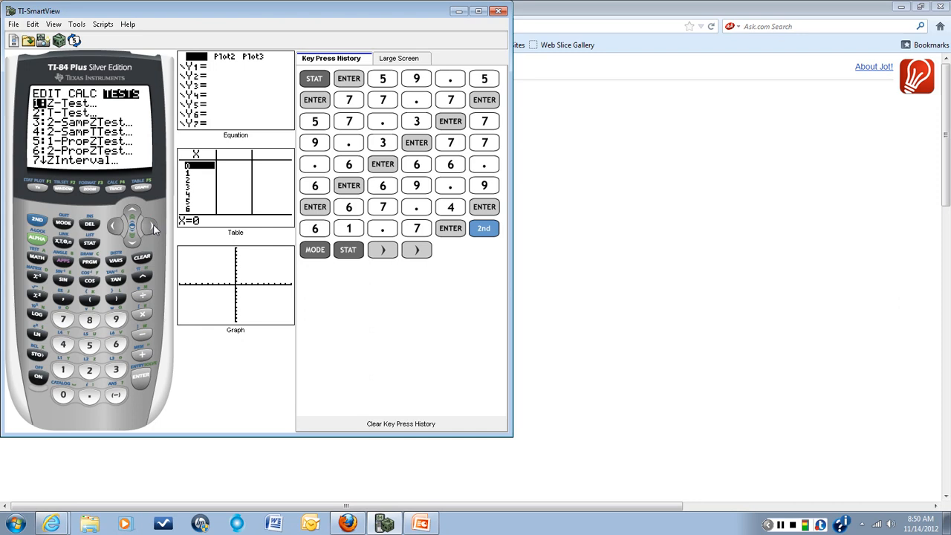
mouse_move(134, 247)
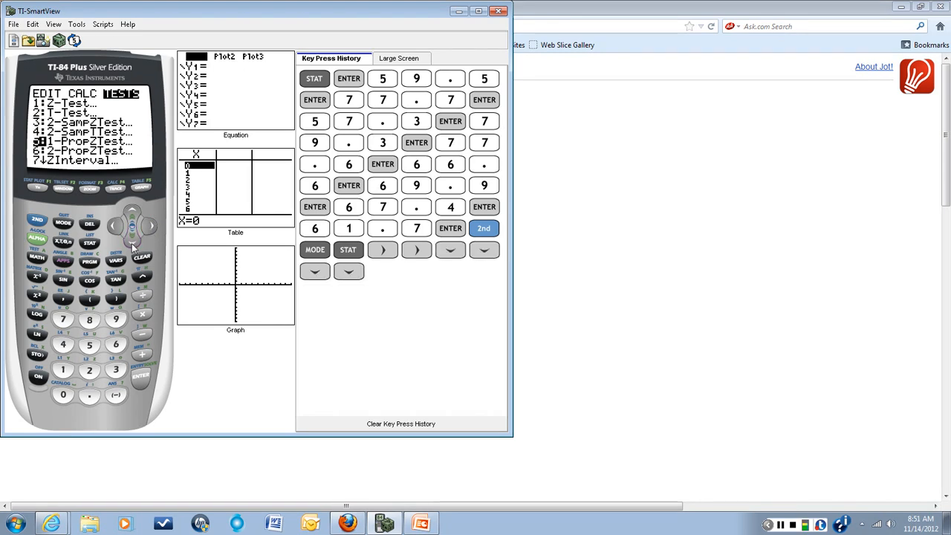
click(132, 232)
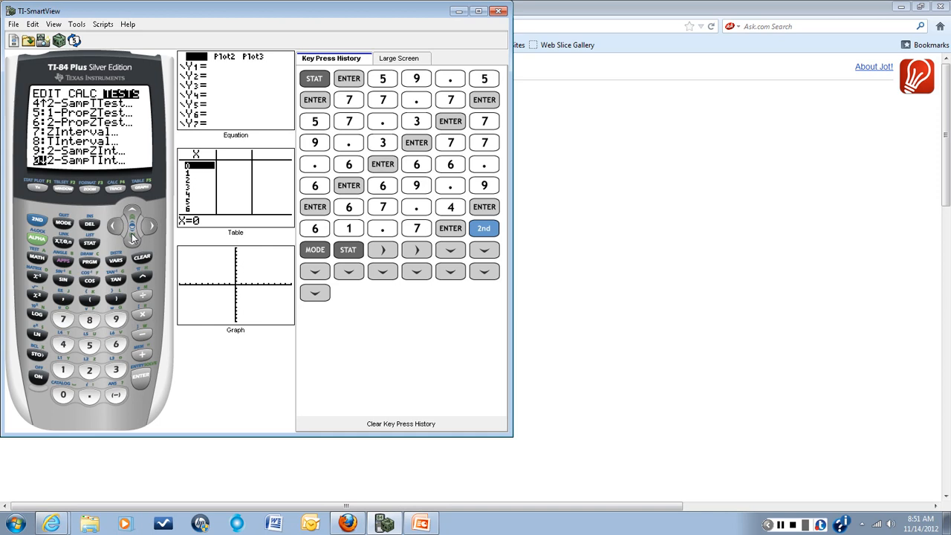
click(133, 214)
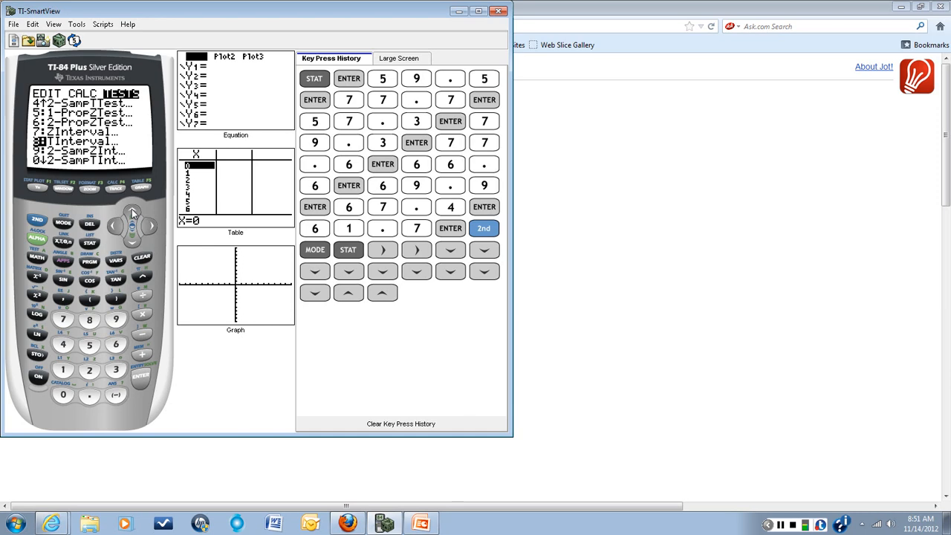
mouse_move(156, 258)
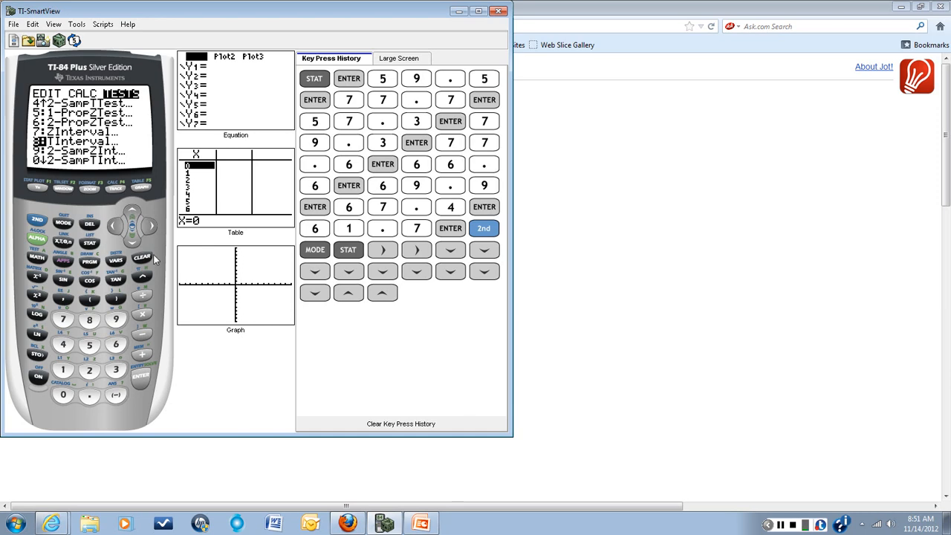
- Start the TInterval setup with Inpt Data, List L1 and Freq 1
click(138, 376)
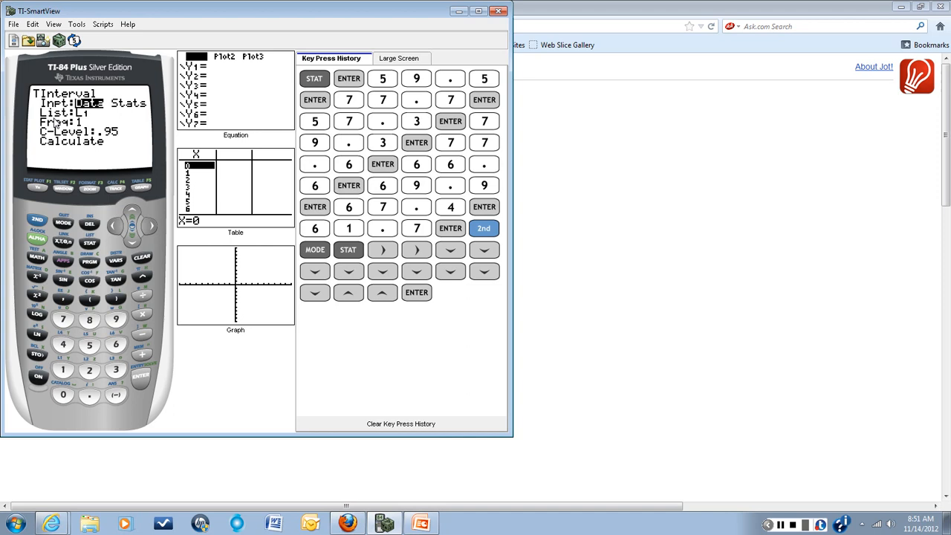
mouse_move(128, 176)
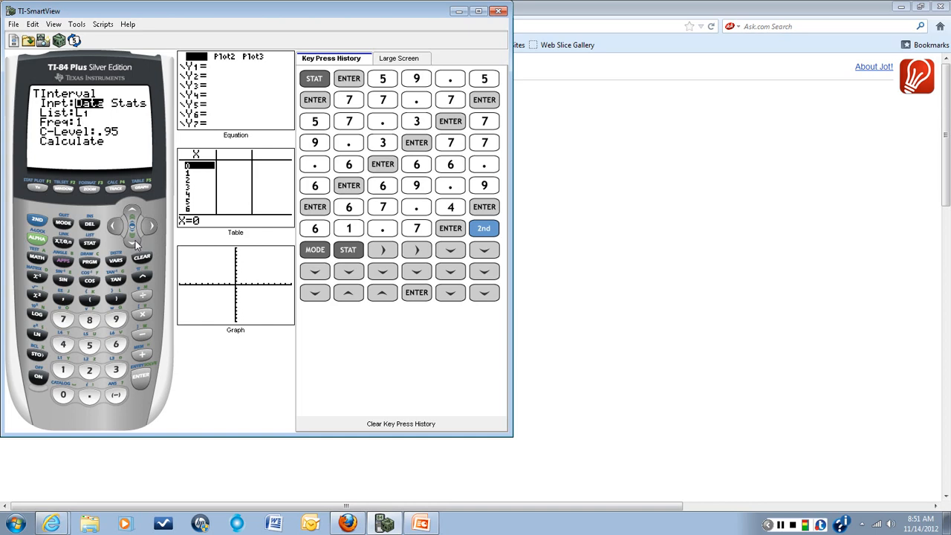
mouse_move(110, 200)
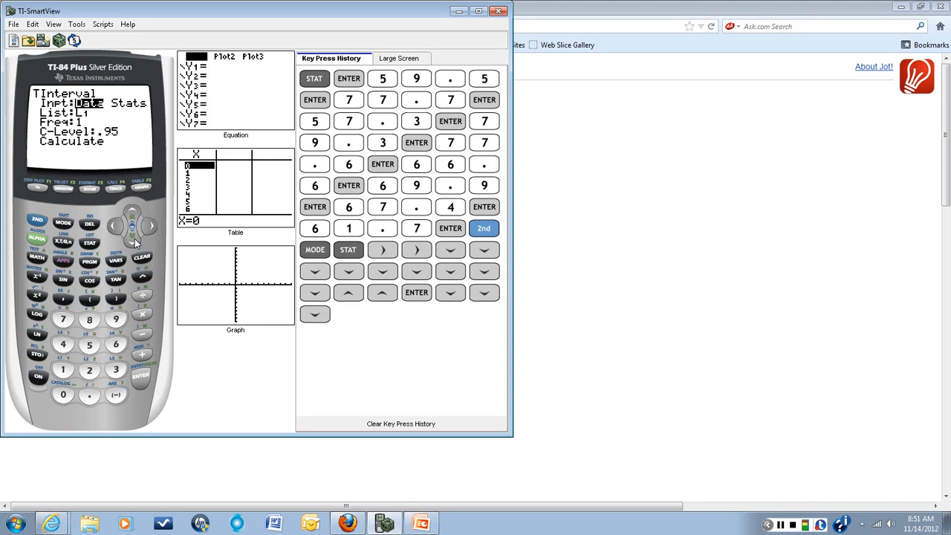
- Set C-Level to .98 and calculate, giving (60.597, 76.514), mean 68.556, n=9
click(89, 395)
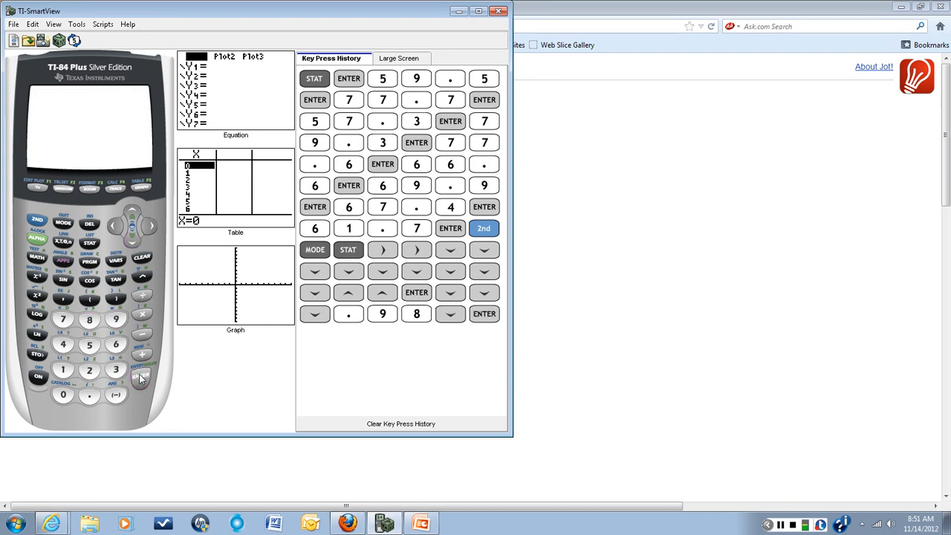
click(484, 314)
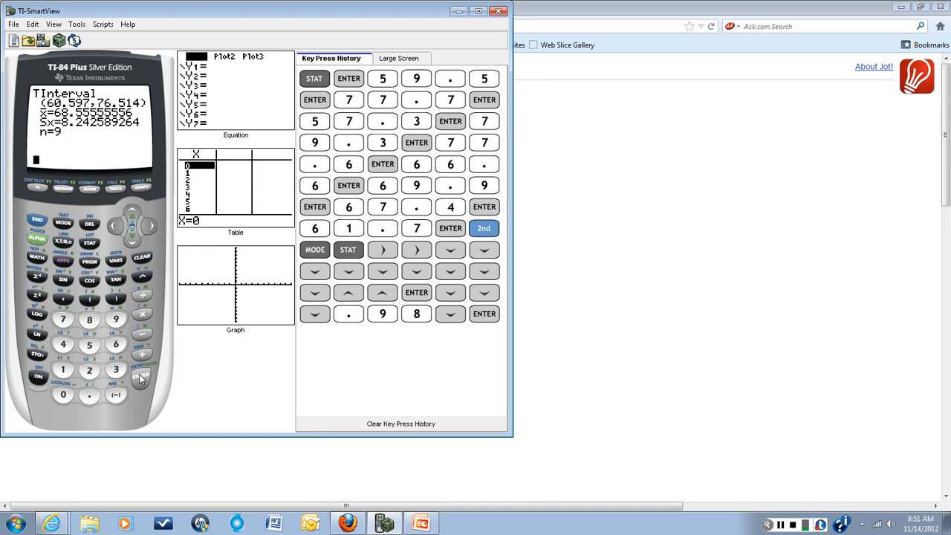